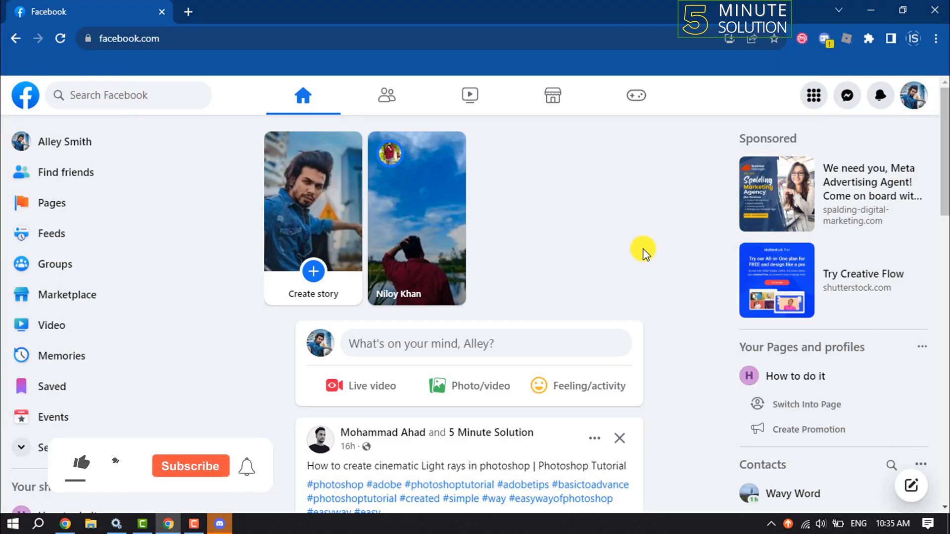
Reach the Events page with its Discover events feed from the home sidebar.
{"action": "left_click", "coordinate": [79, 465]}
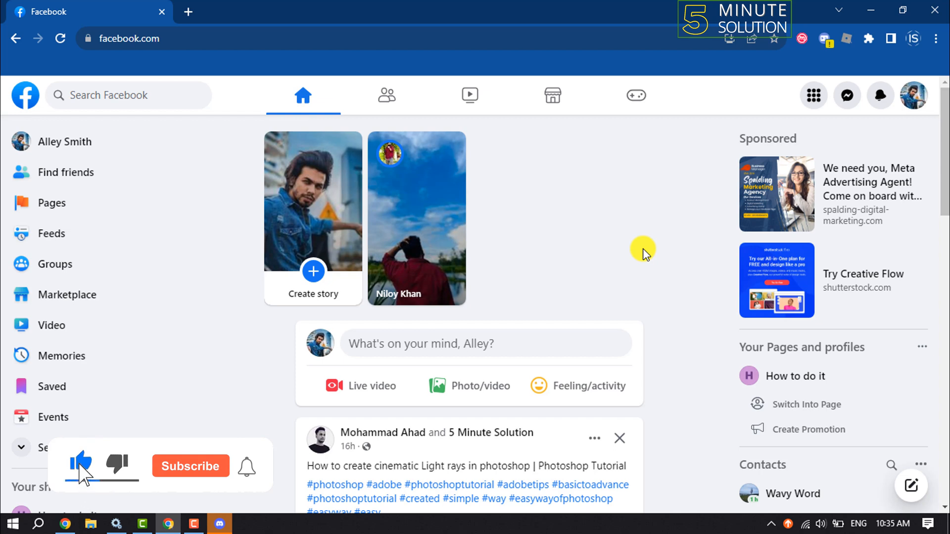
{"action": "left_click", "coordinate": [190, 466]}
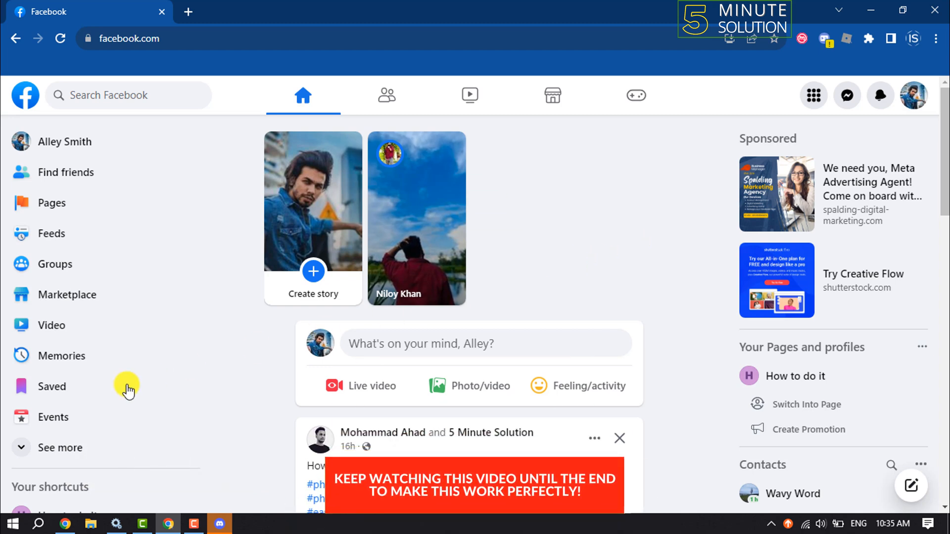
{"action": "mouse_move", "coordinate": [154, 361]}
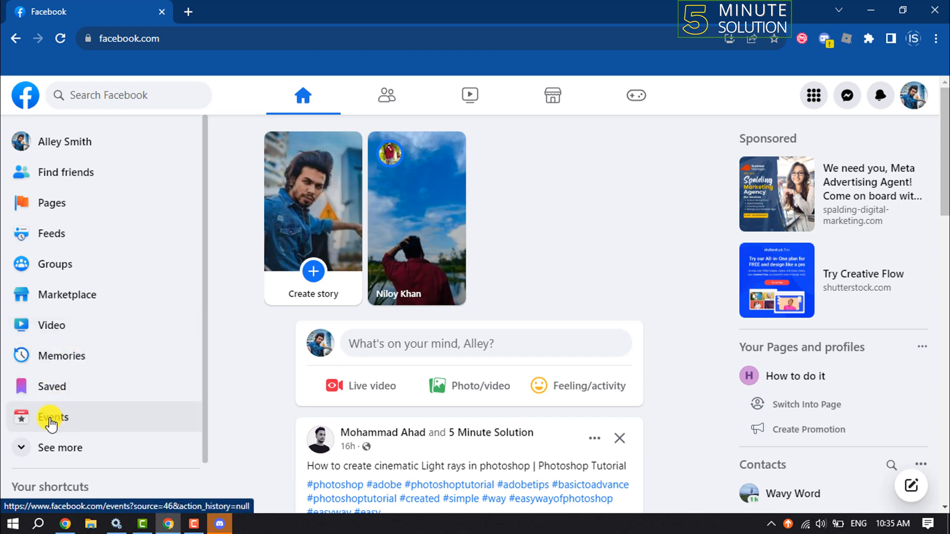
{"action": "left_click", "coordinate": [60, 447]}
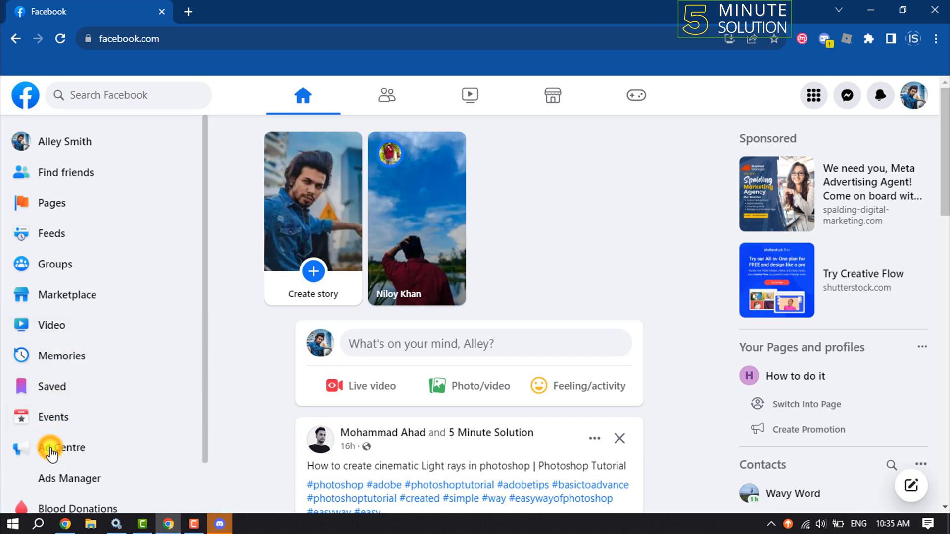
{"action": "scroll", "scroll_direction": "down", "scroll_amount": 3}
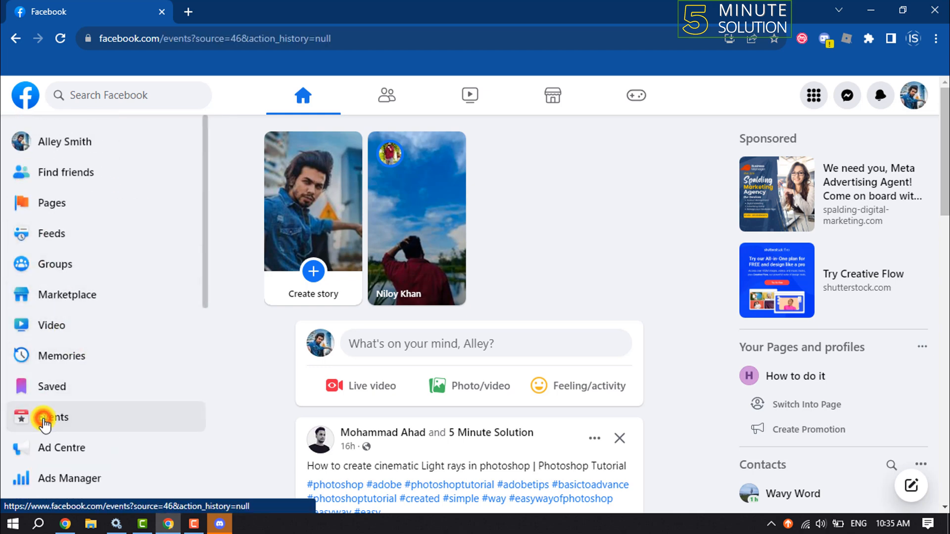
{"action": "left_click", "coordinate": [44, 418]}
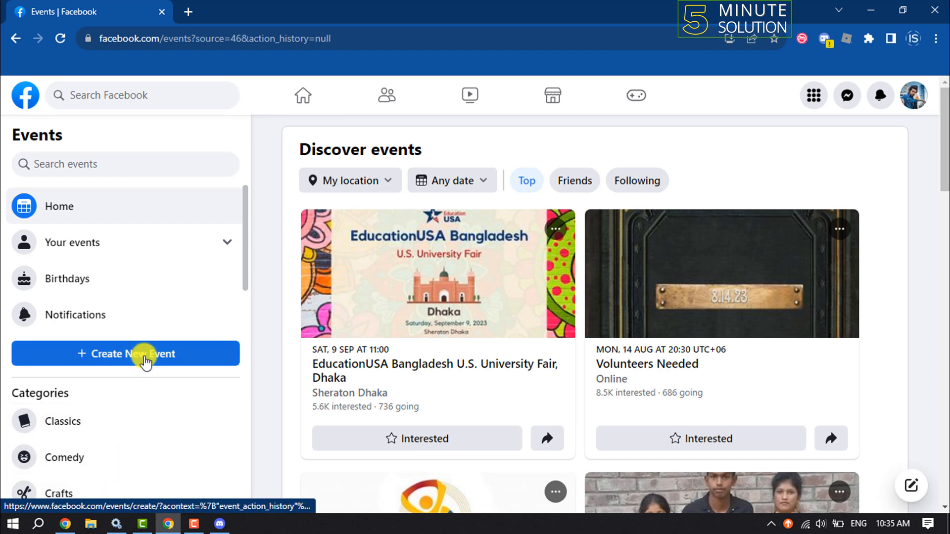
Start a new event with Summer-Sale.png uploaded as its cover photo.
{"action": "left_click", "coordinate": [125, 354]}
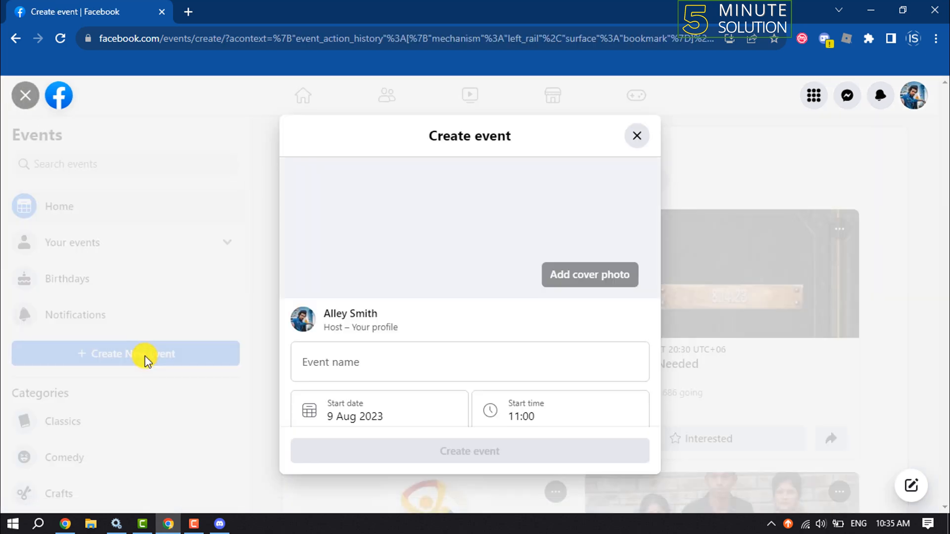
{"action": "mouse_move", "coordinate": [431, 234]}
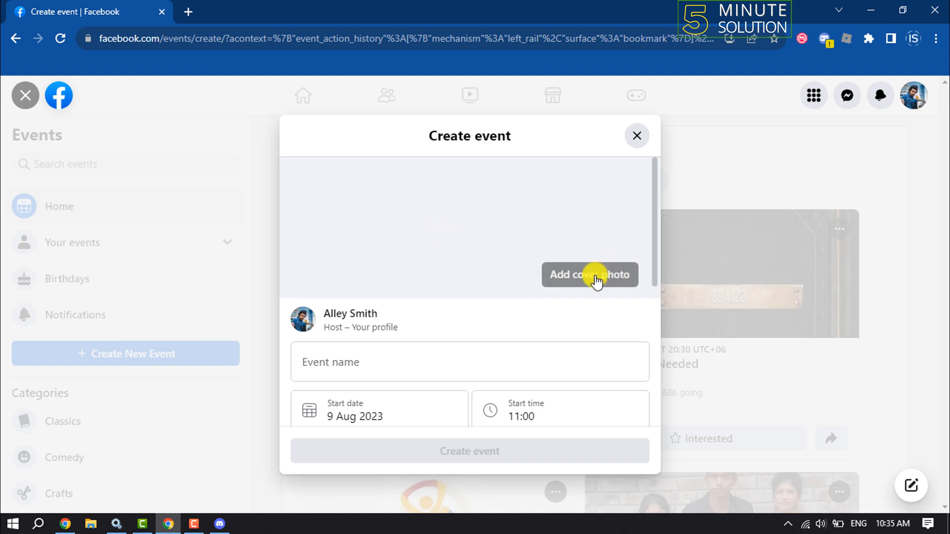
{"action": "left_click", "coordinate": [589, 275]}
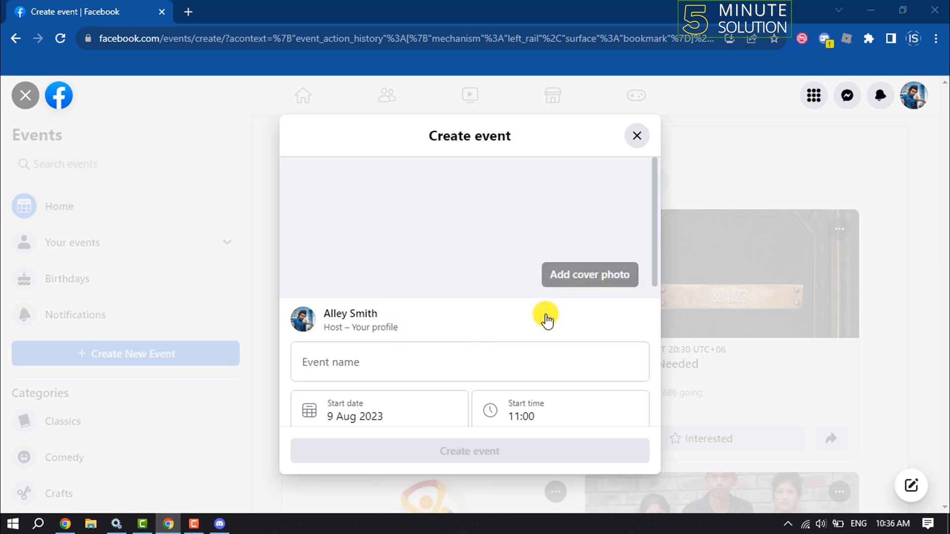
{"action": "left_click", "coordinate": [588, 274]}
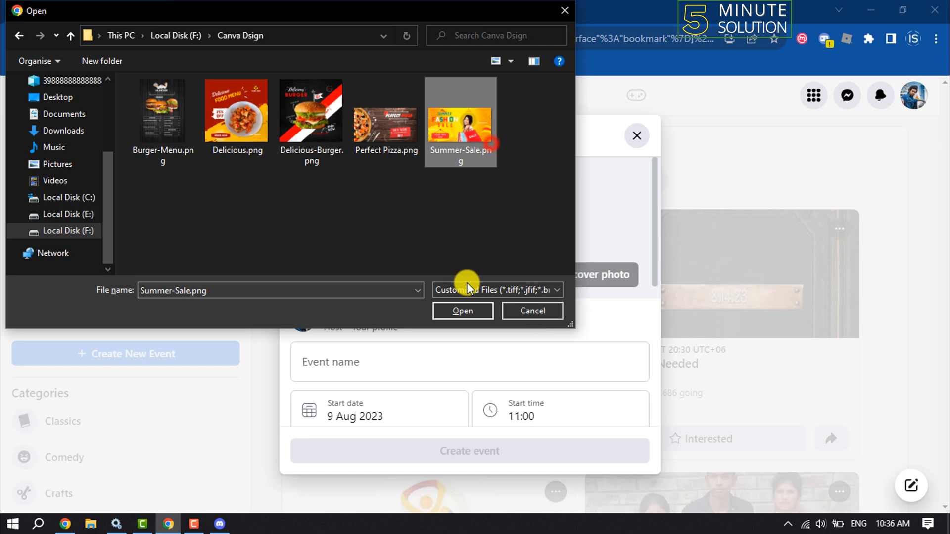
{"action": "left_click", "coordinate": [462, 311]}
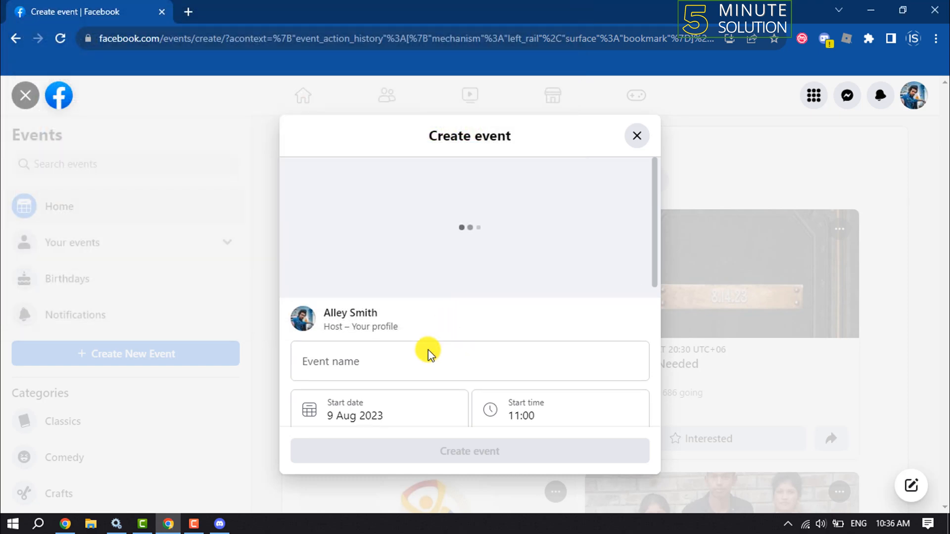
{"action": "left_click", "coordinate": [427, 362]}
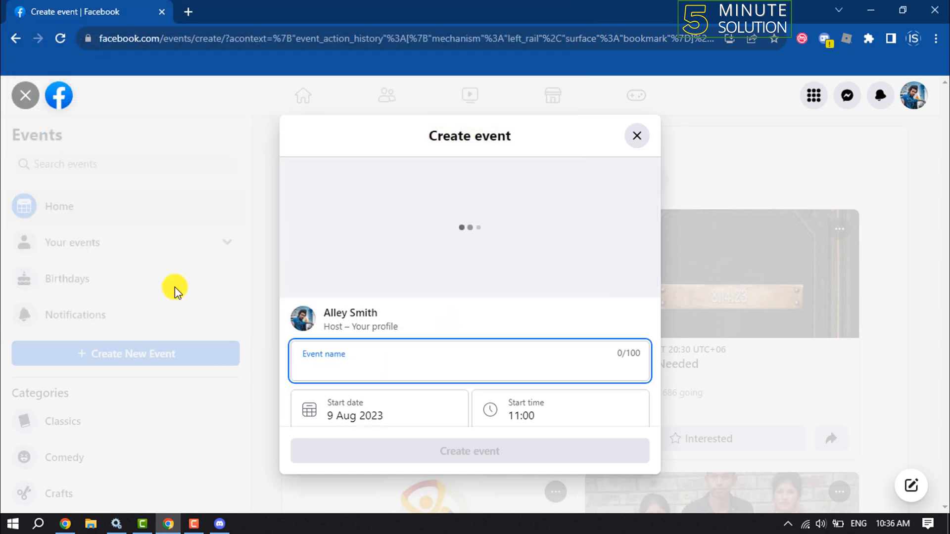
Name the event 'Discound Shopping%' starting 17 Aug 2023 at 11:30.
{"action": "type", "text": "Discound Shopping"}
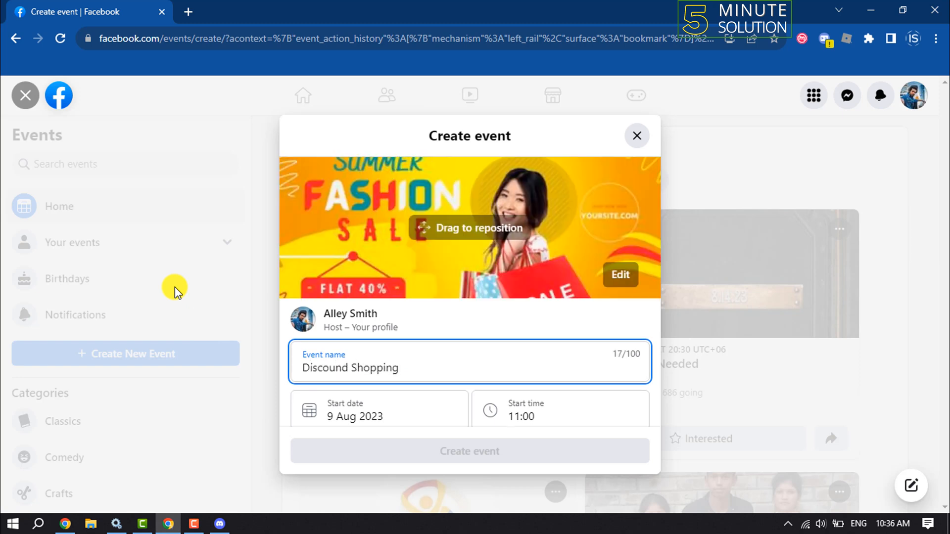
{"action": "type", "text": "%"}
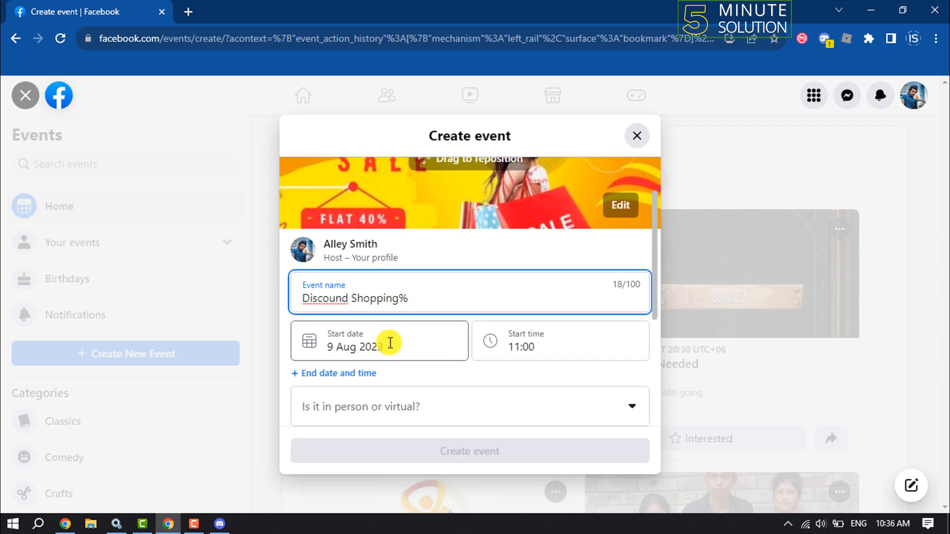
{"action": "left_click", "coordinate": [379, 341]}
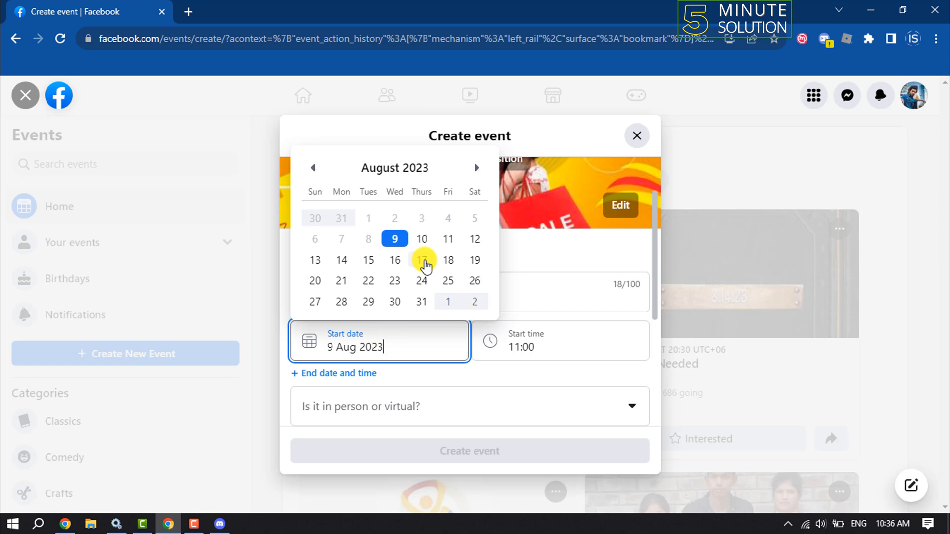
{"action": "left_click", "coordinate": [558, 341]}
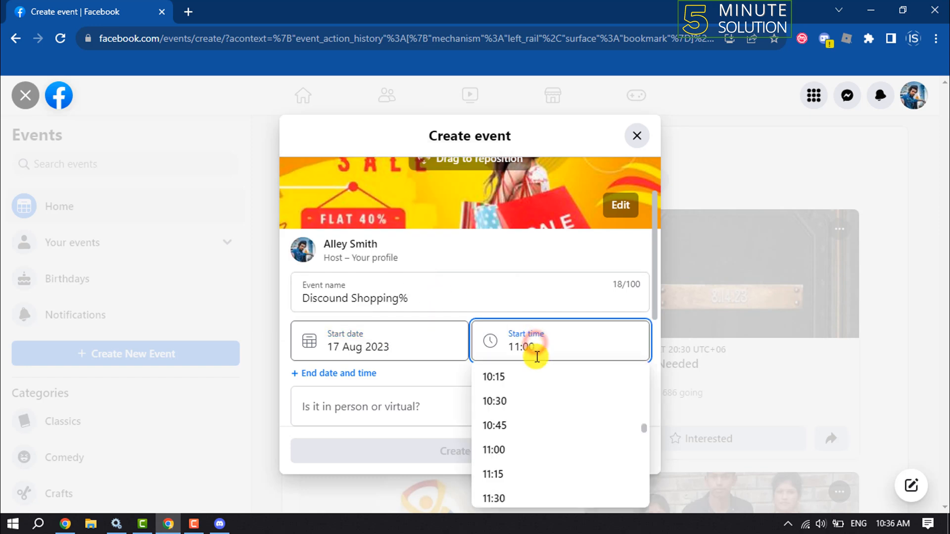
{"action": "left_click", "coordinate": [493, 497]}
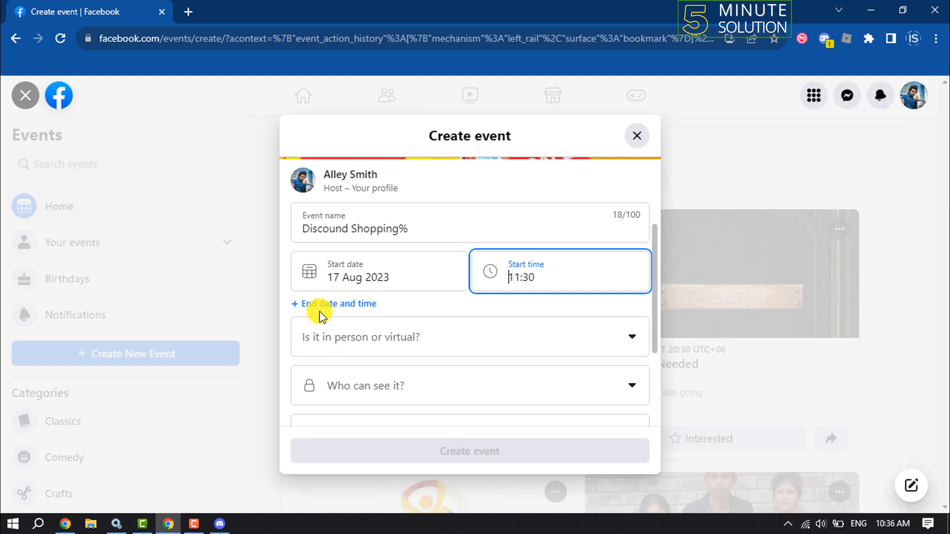
Add an end date of 29 Aug 2023 with end time 10:45.
{"action": "left_click", "coordinate": [334, 304]}
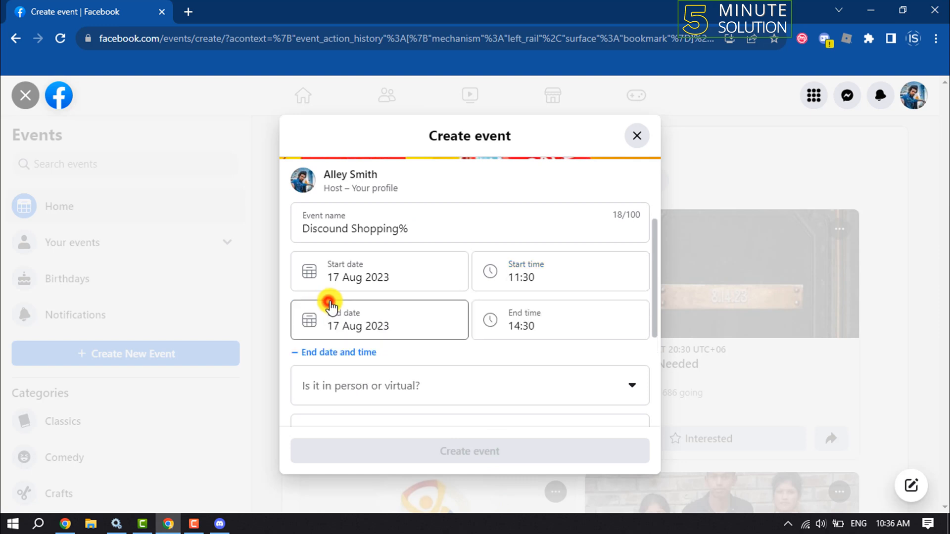
{"action": "left_click", "coordinate": [357, 325]}
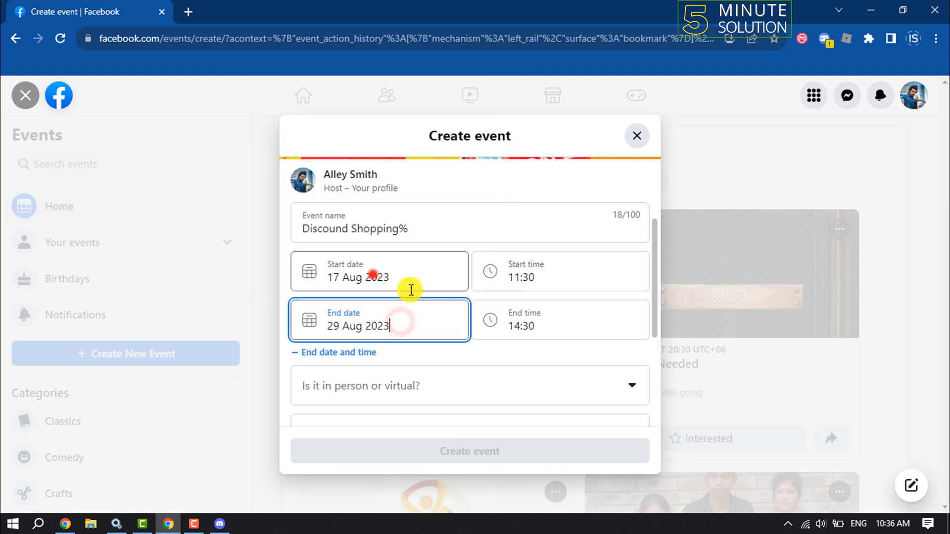
{"action": "left_click", "coordinate": [560, 320]}
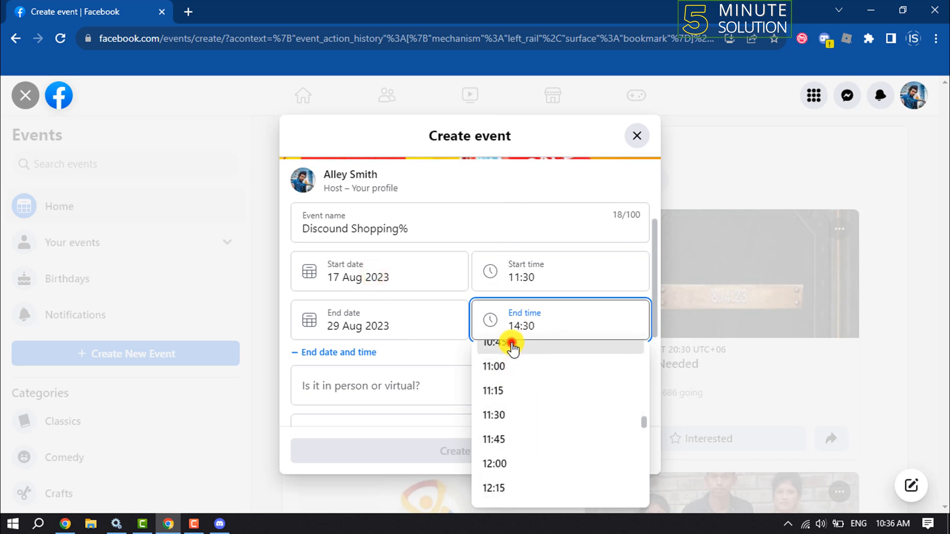
{"action": "left_click", "coordinate": [511, 346]}
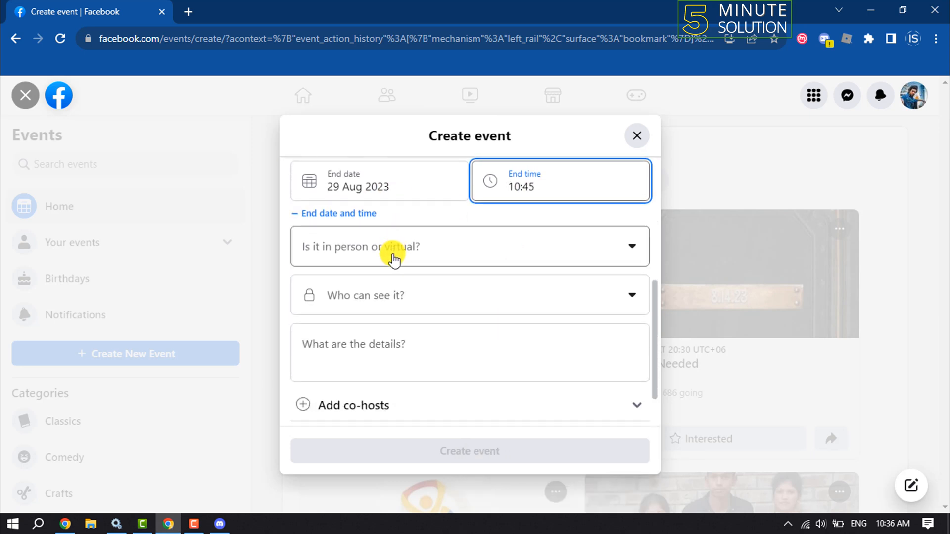
Make the event in person with location Tangail Sadar Upazila.
{"action": "left_click", "coordinate": [469, 246]}
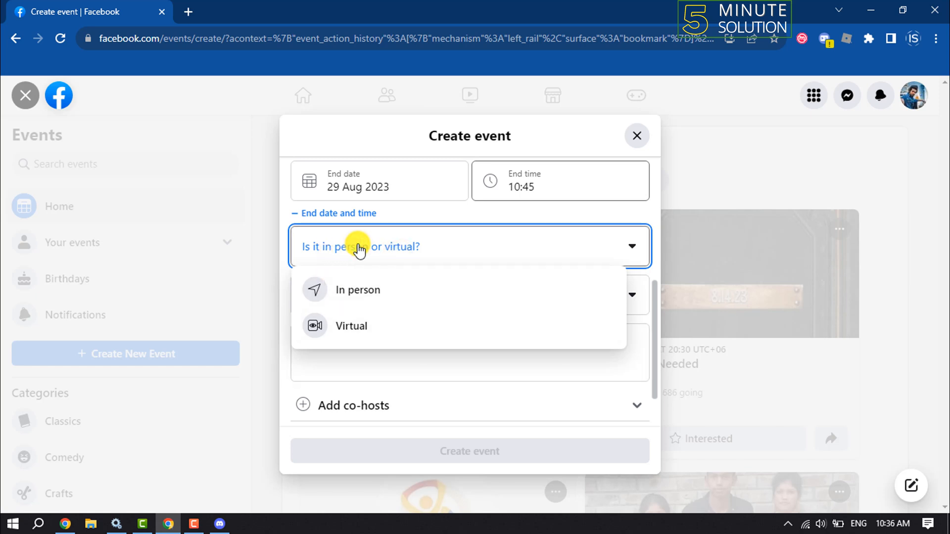
{"action": "left_click", "coordinate": [350, 326]}
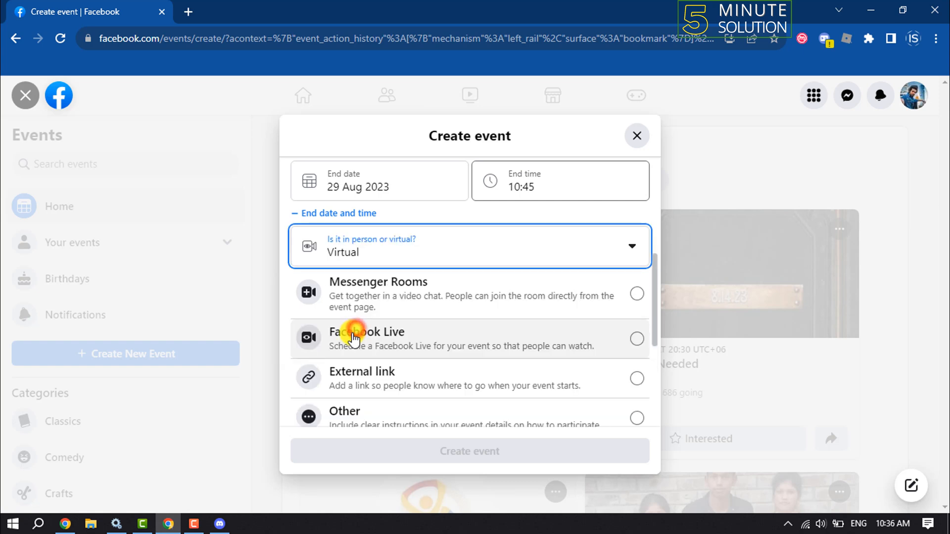
{"action": "left_click", "coordinate": [469, 246]}
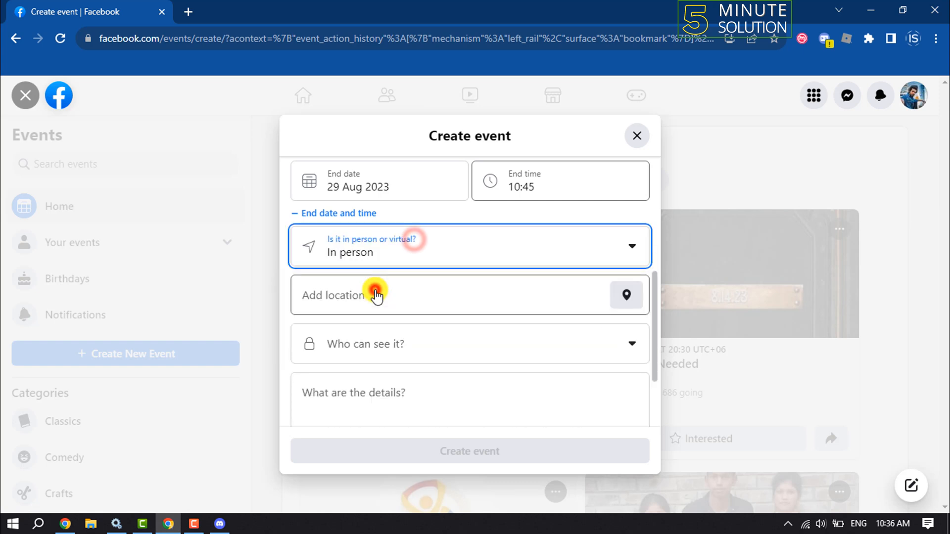
{"action": "left_click", "coordinate": [377, 295]}
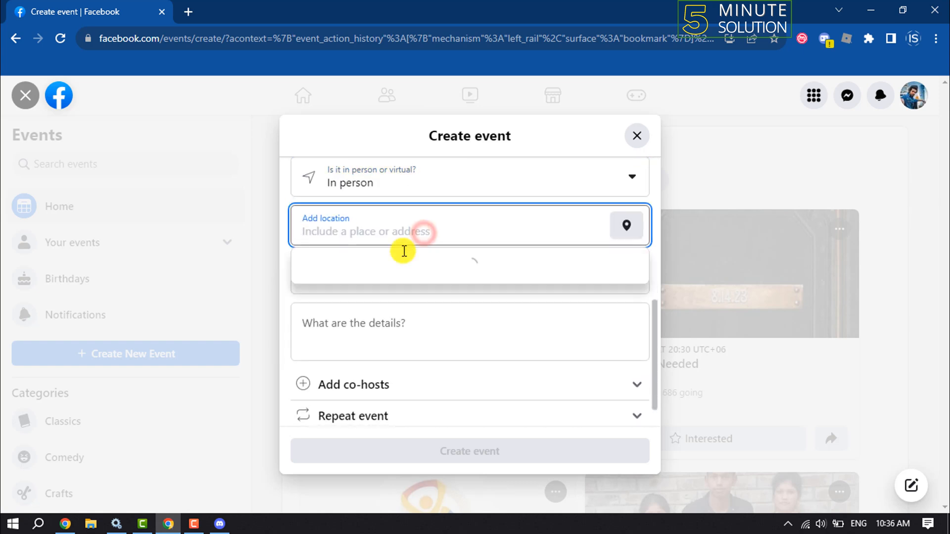
{"action": "type", "text": "Tangail Sadar Upazila"}
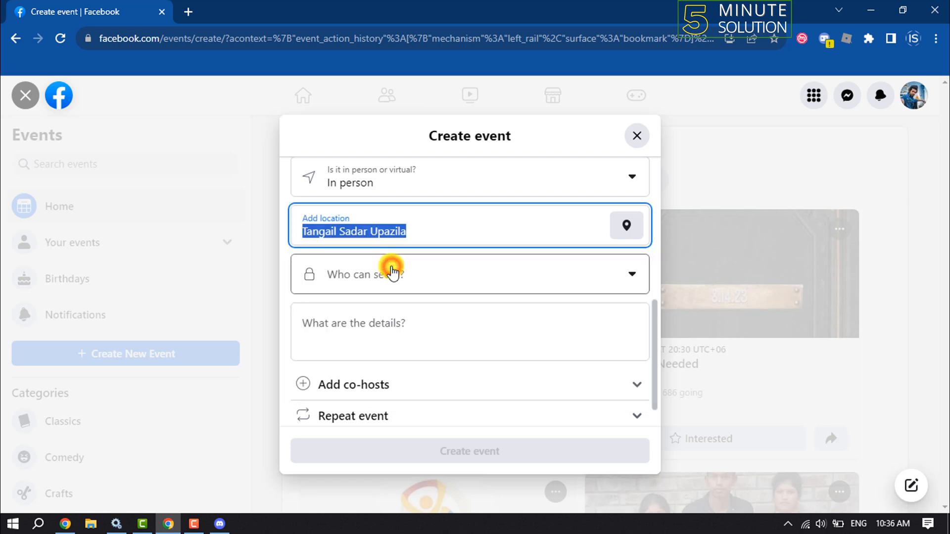
Set visibility to Private with guests allowed to invite friends.
{"action": "left_click", "coordinate": [469, 275]}
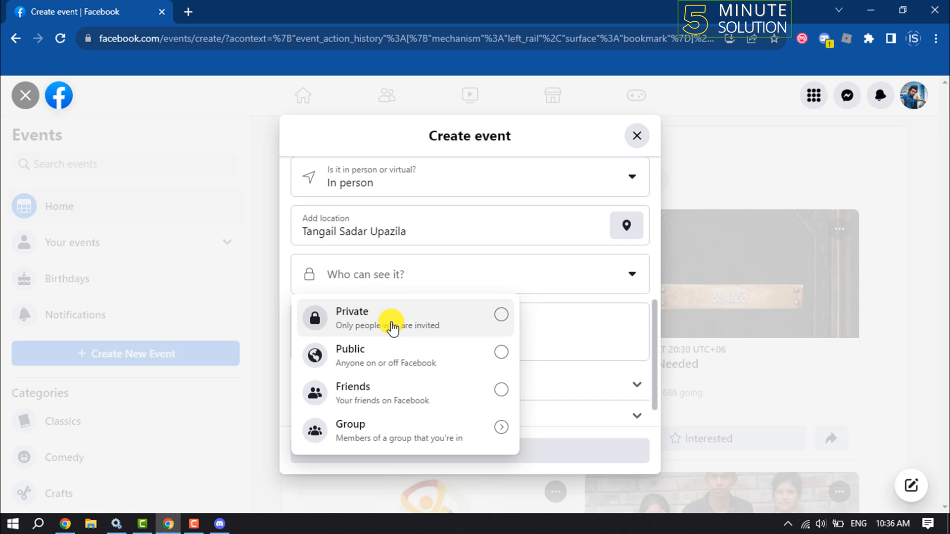
{"action": "left_click", "coordinate": [350, 312]}
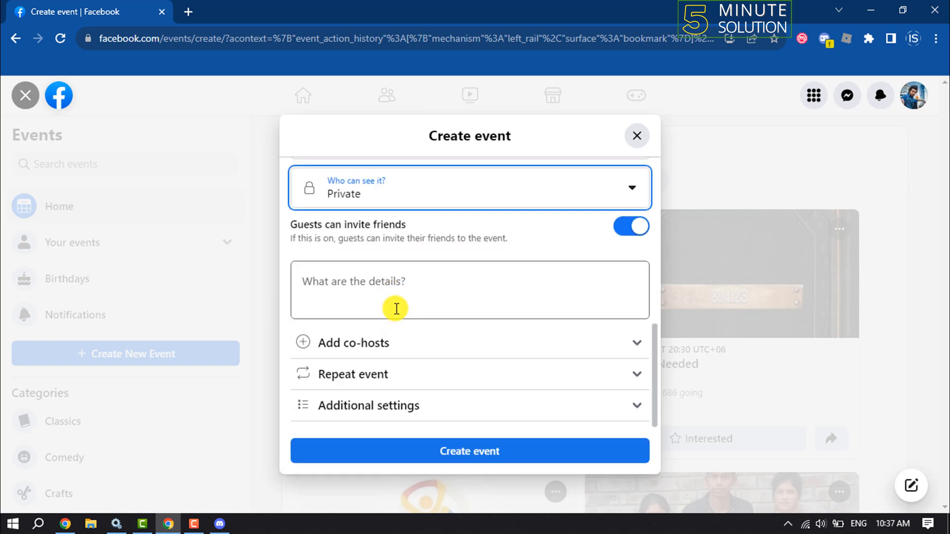
{"action": "left_click", "coordinate": [396, 296]}
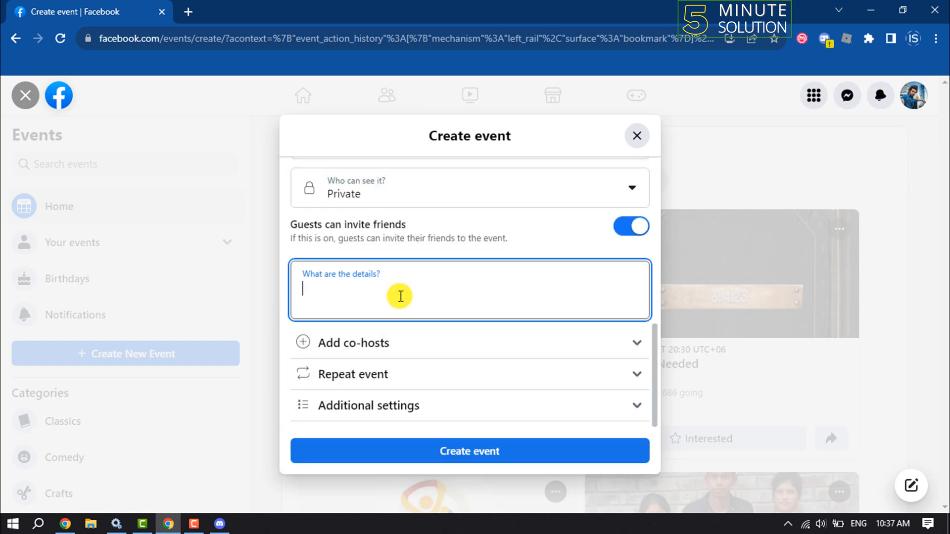
{"action": "mouse_move", "coordinate": [373, 318]}
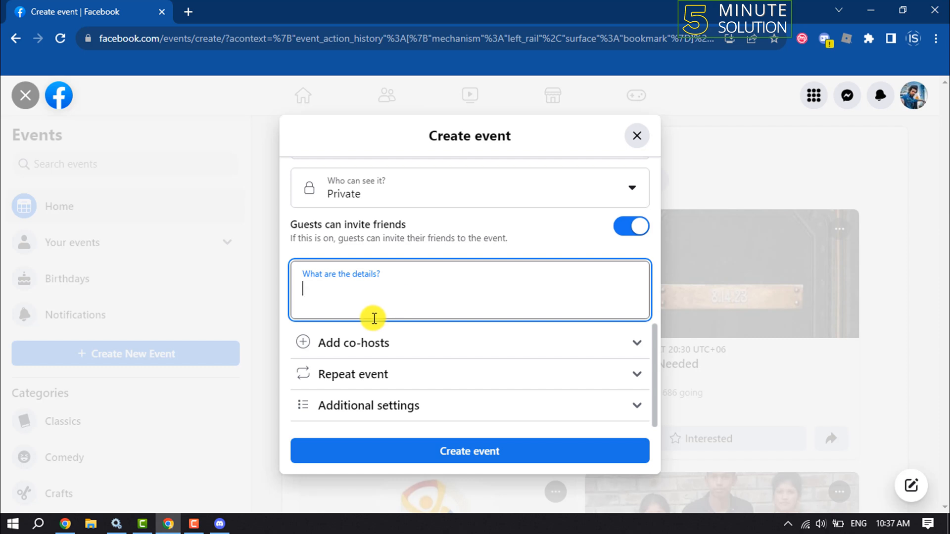
{"action": "mouse_move", "coordinate": [354, 363]}
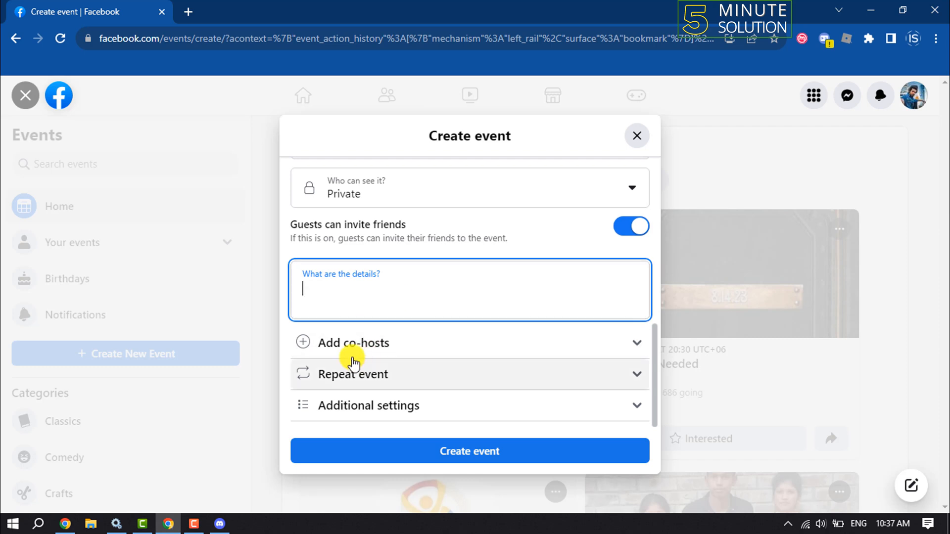
{"action": "left_click", "coordinate": [354, 343]}
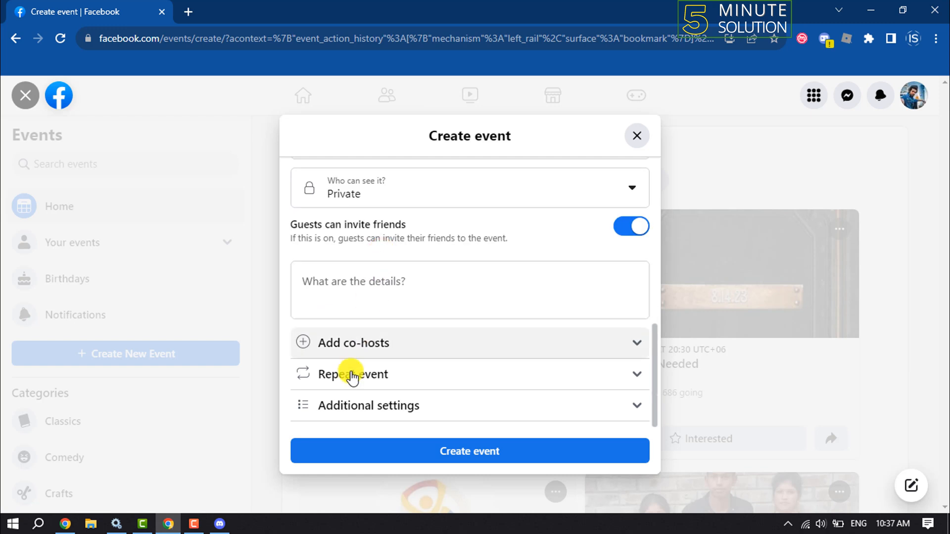
{"action": "left_click", "coordinate": [354, 374]}
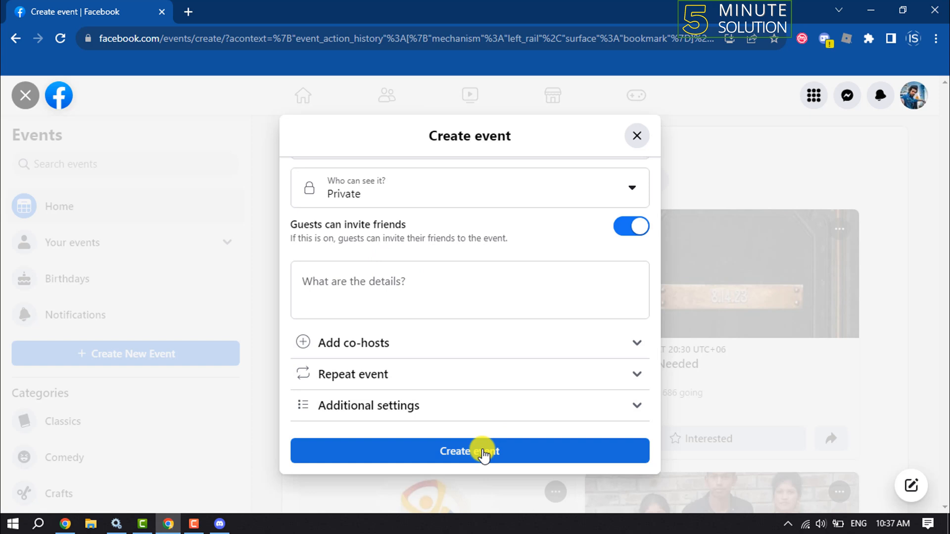
Create the event and dismiss the Invite dialog to view its page.
{"action": "left_click", "coordinate": [470, 451]}
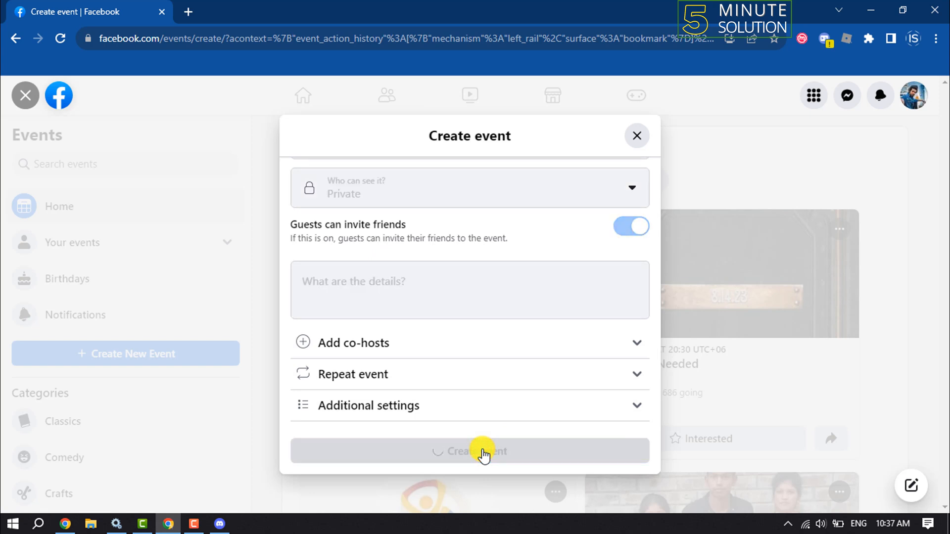
{"action": "left_click", "coordinate": [469, 451]}
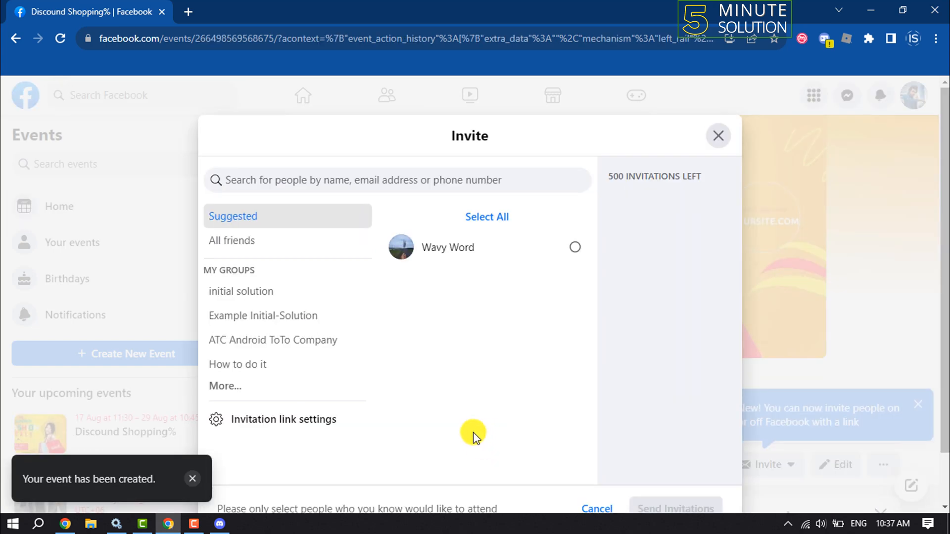
{"action": "left_click", "coordinate": [718, 136]}
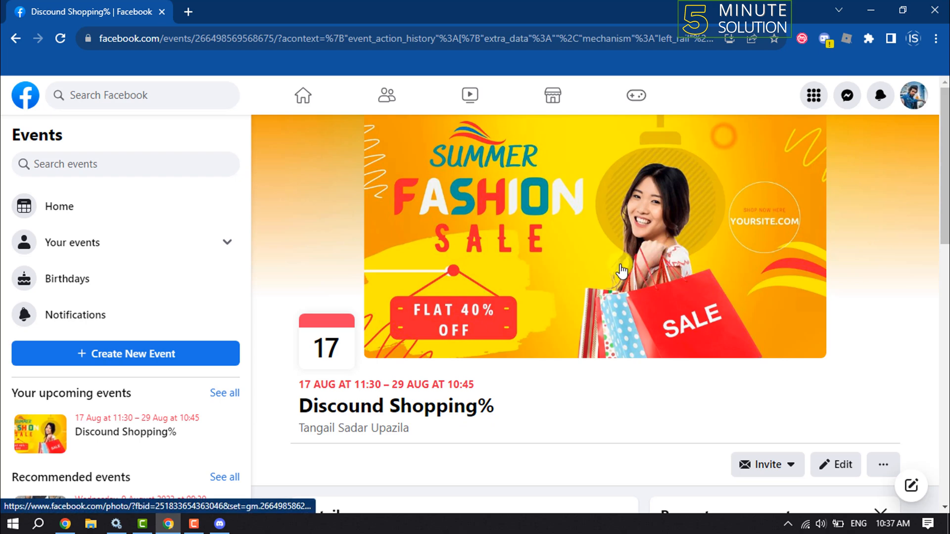
{"action": "scroll", "scroll_direction": "down", "scroll_amount": 3}
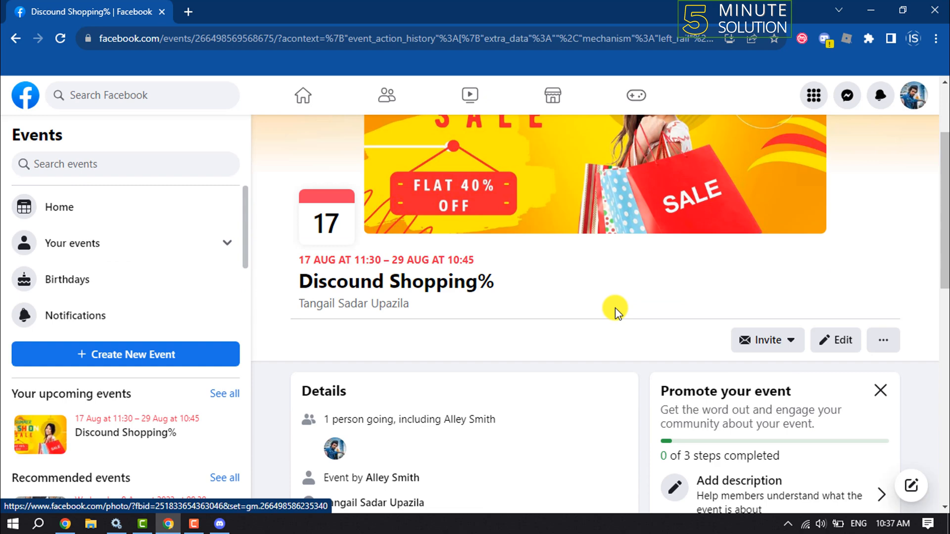
Briefly open the event editor, then leave it without saving changes.
{"action": "left_click", "coordinate": [836, 340]}
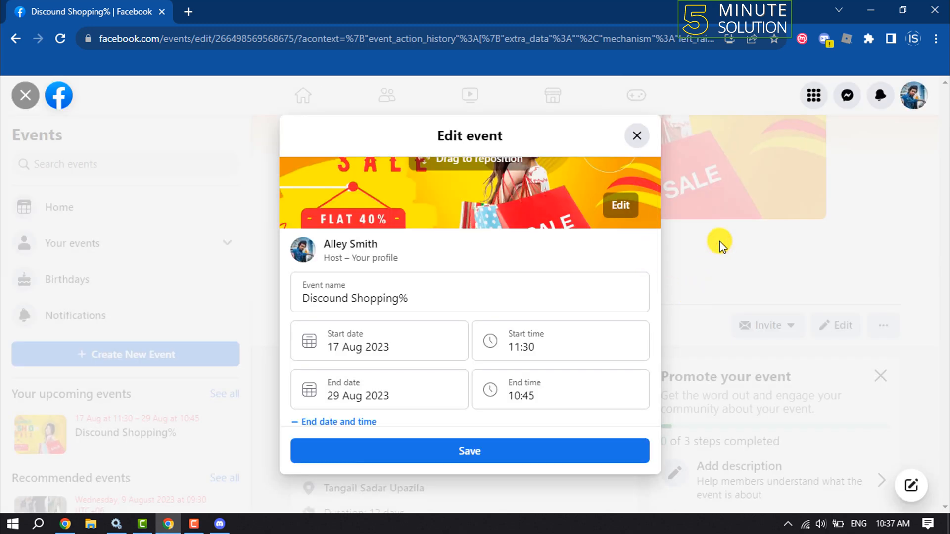
{"action": "left_click", "coordinate": [636, 135]}
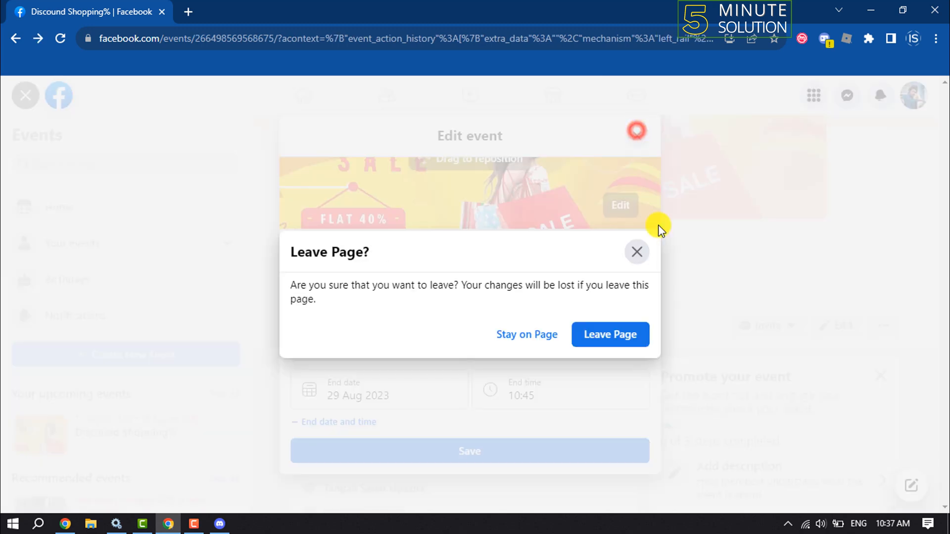
{"action": "left_click", "coordinate": [610, 335]}
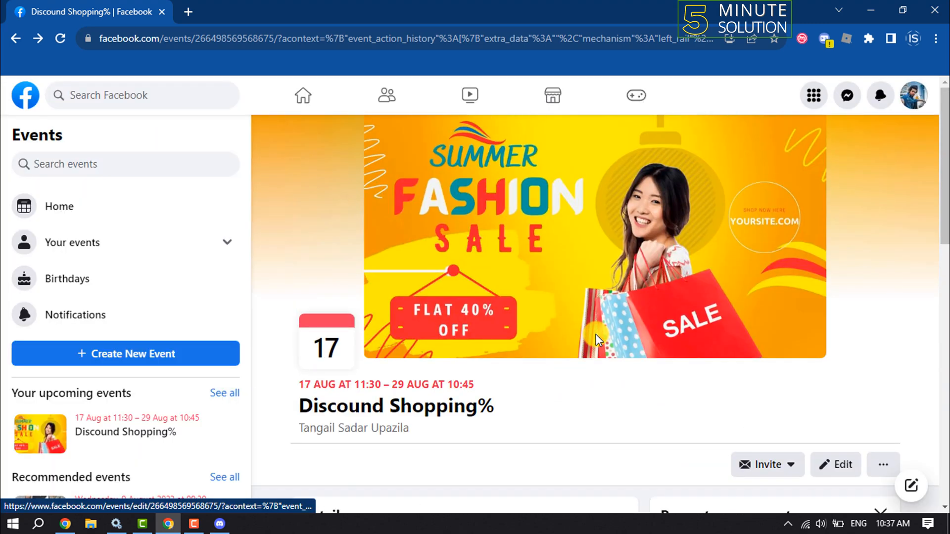